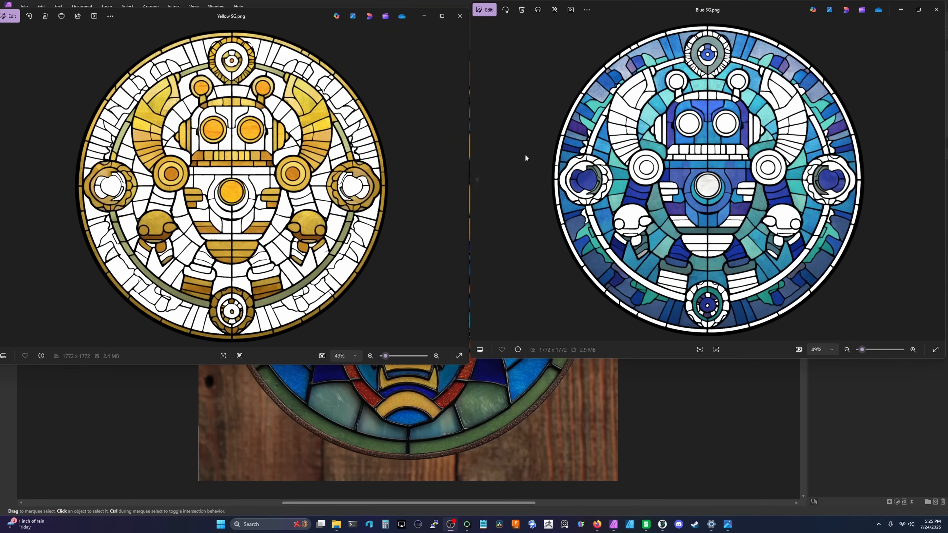
pyautogui.moveTo(687, 173)
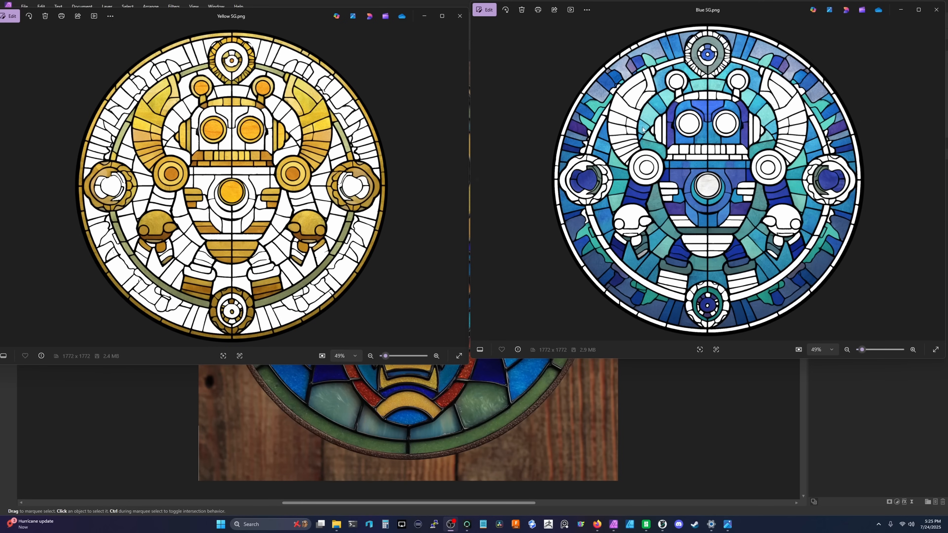
pyautogui.moveTo(895, 238)
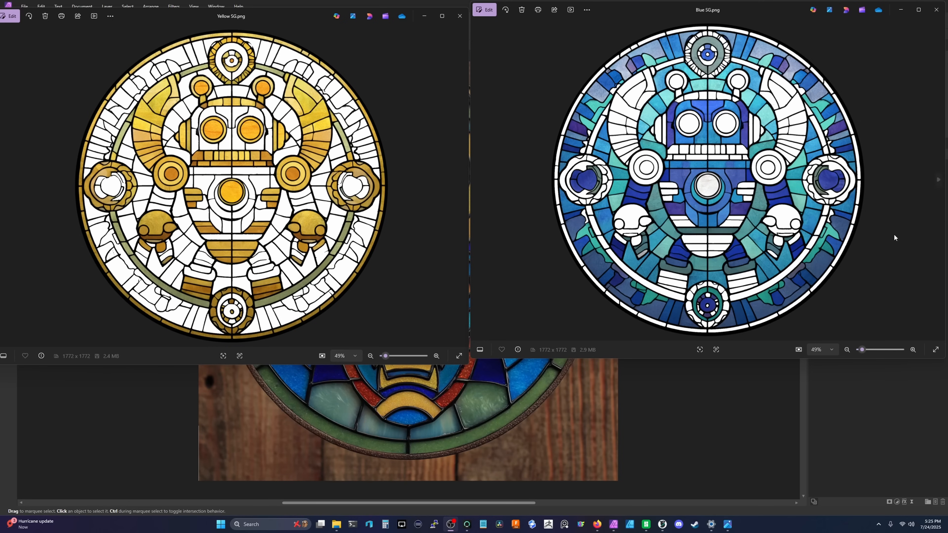
pyautogui.moveTo(279, 198)
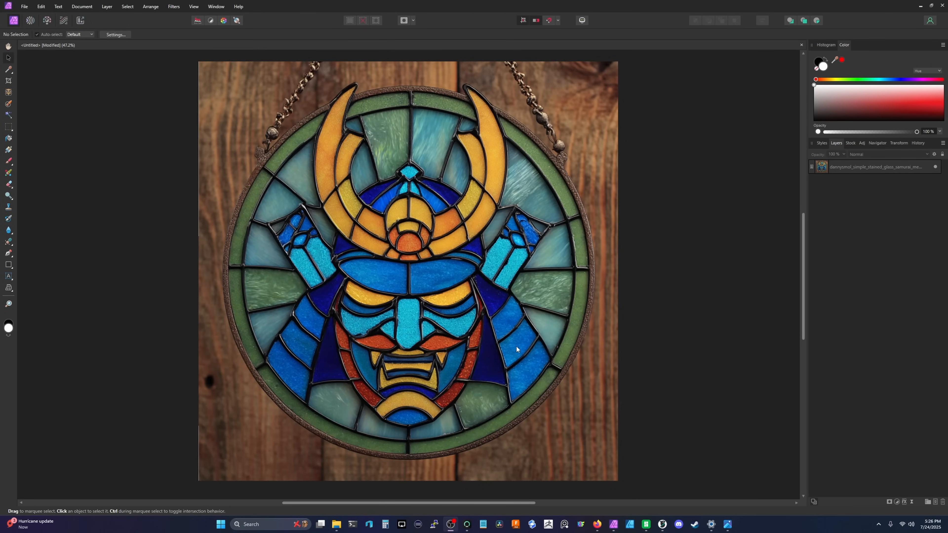
pyautogui.moveTo(521, 319)
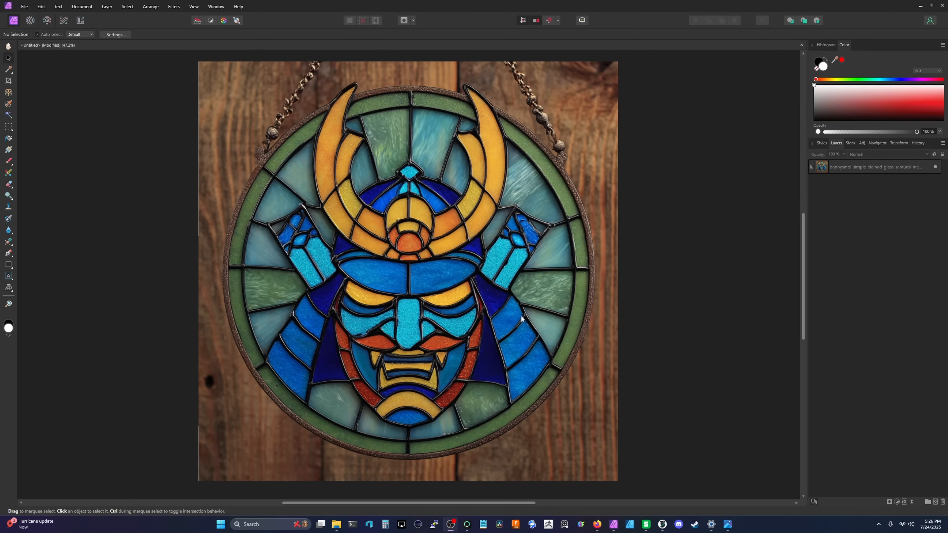
pyautogui.moveTo(457, 223)
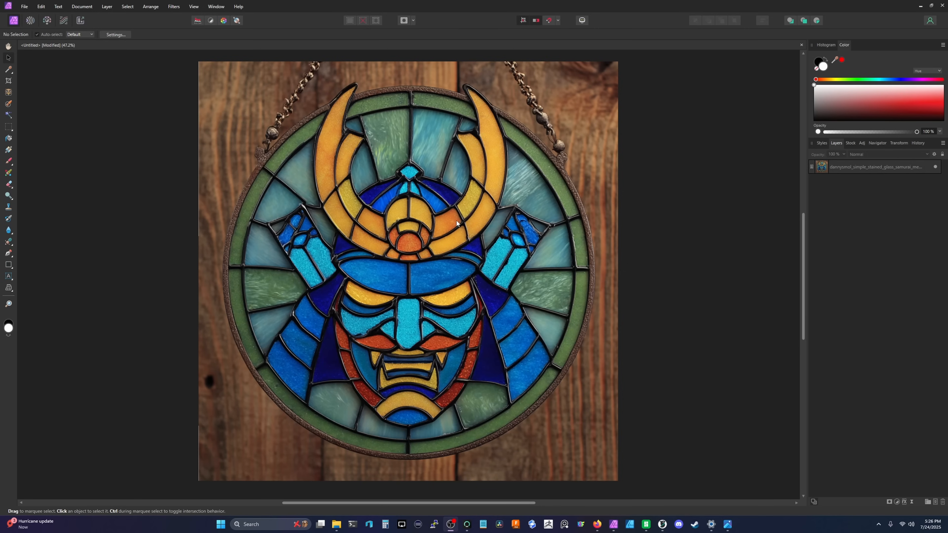
pyautogui.moveTo(401, 247)
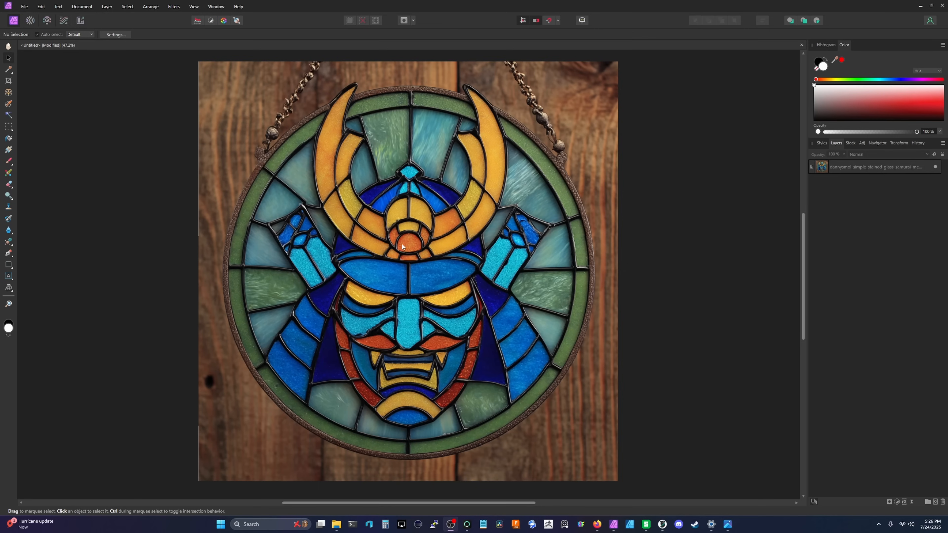
pyautogui.moveTo(321, 156)
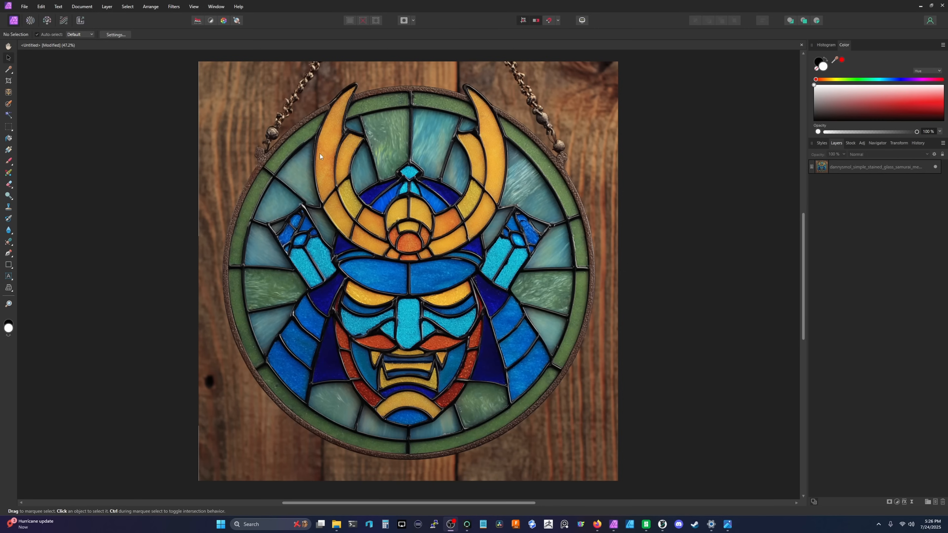
pyautogui.moveTo(515, 333)
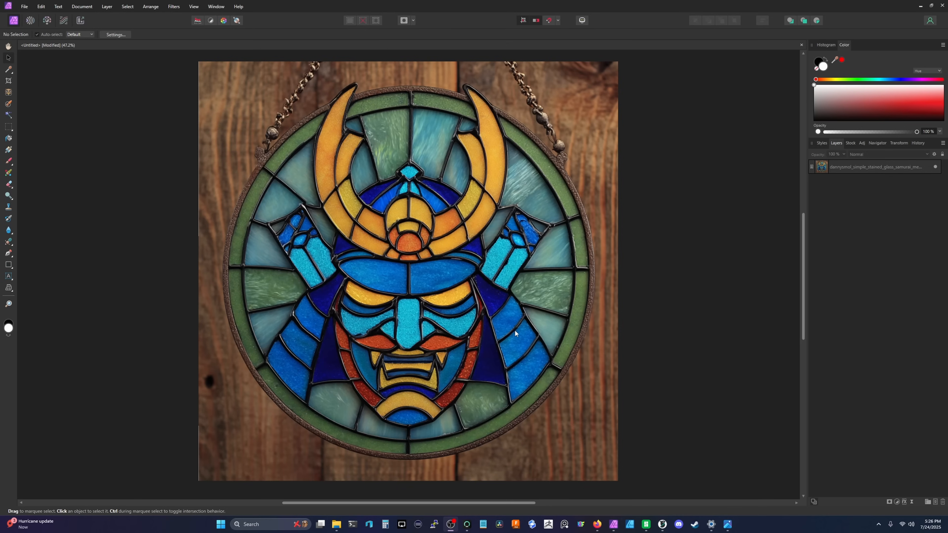
pyautogui.moveTo(355, 228)
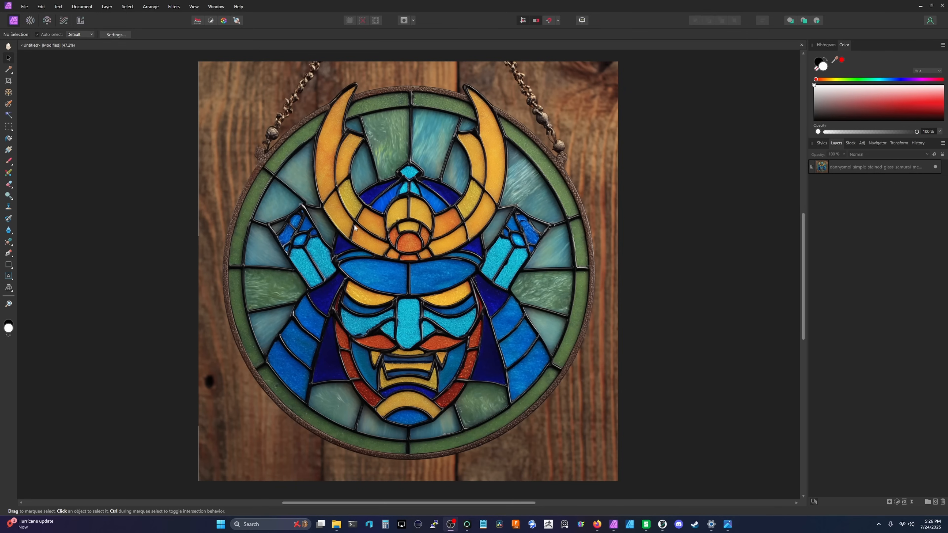
pyautogui.moveTo(352, 350)
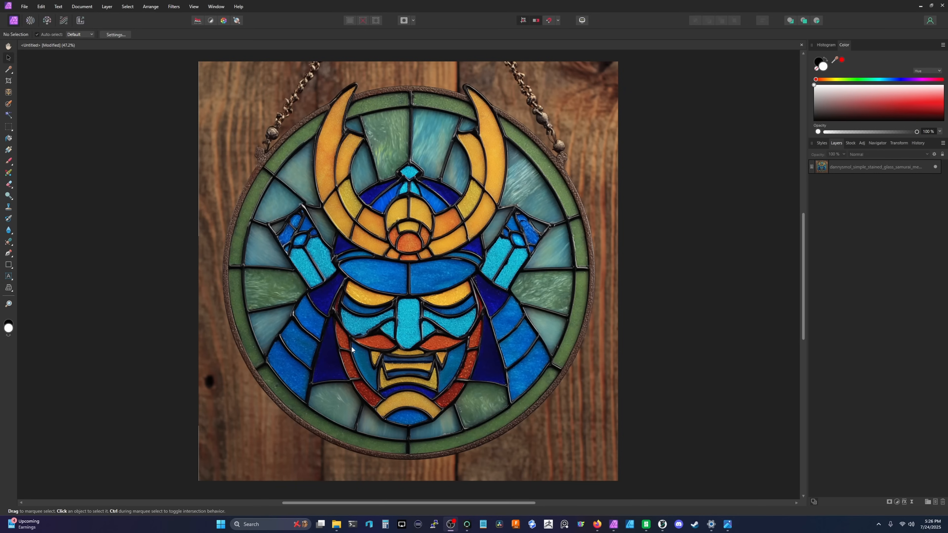
pyautogui.moveTo(432, 248)
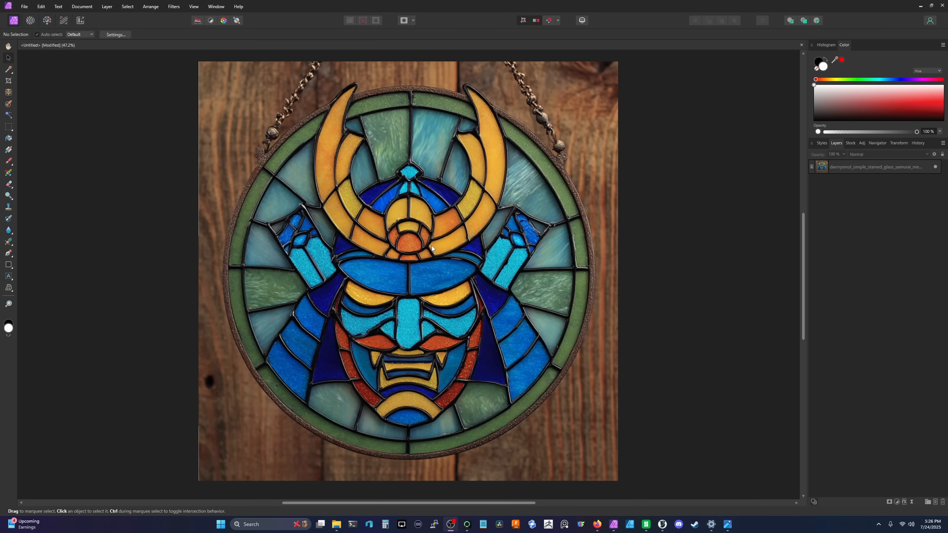
pyautogui.moveTo(433, 250)
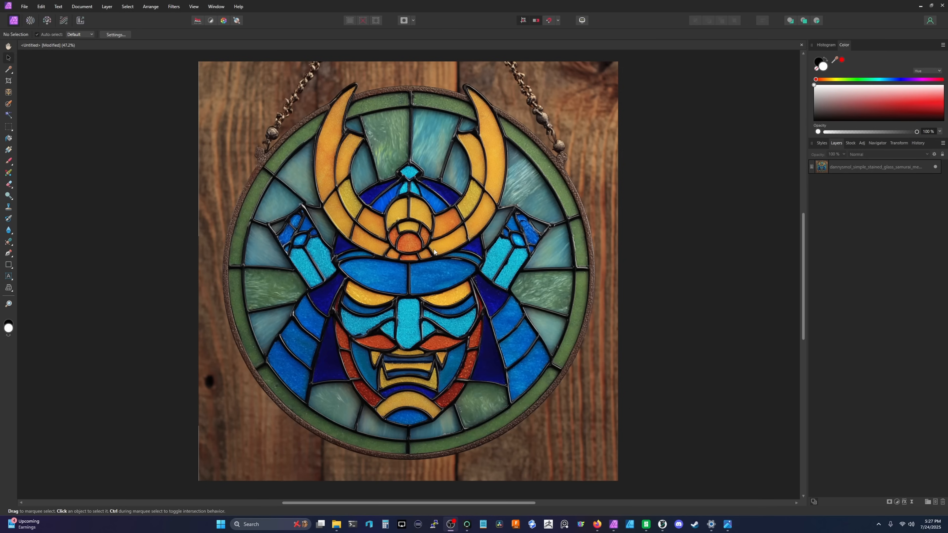
pyautogui.moveTo(499, 285)
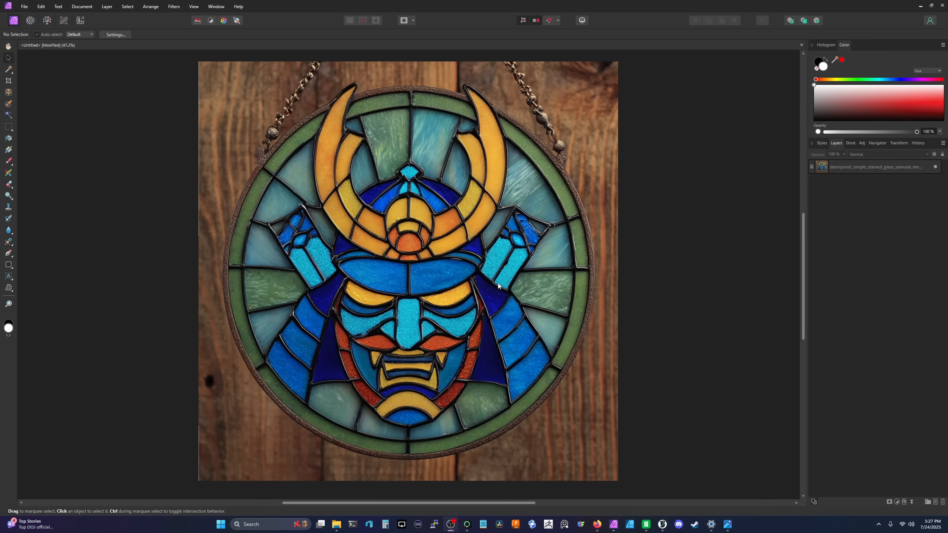
pyautogui.moveTo(532, 286)
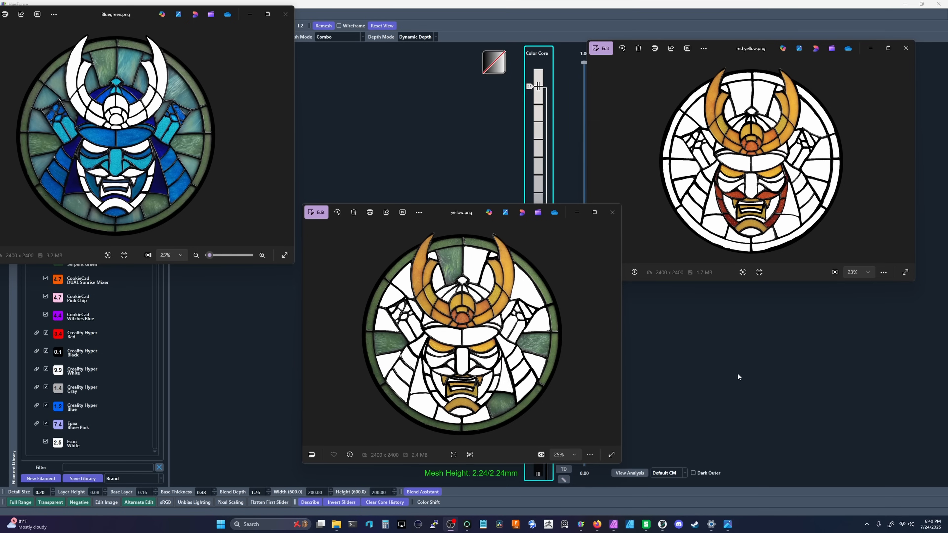
pyautogui.moveTo(435, 213)
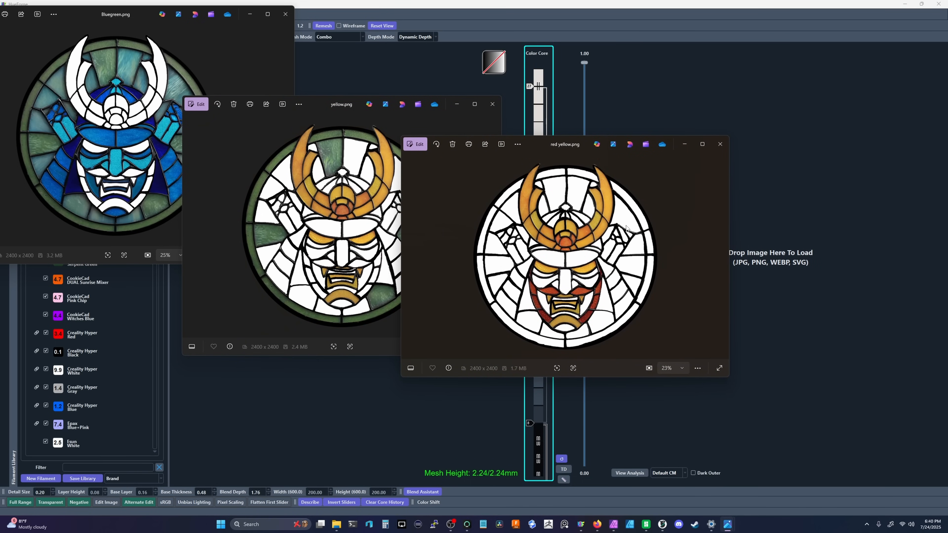
pyautogui.moveTo(344, 214)
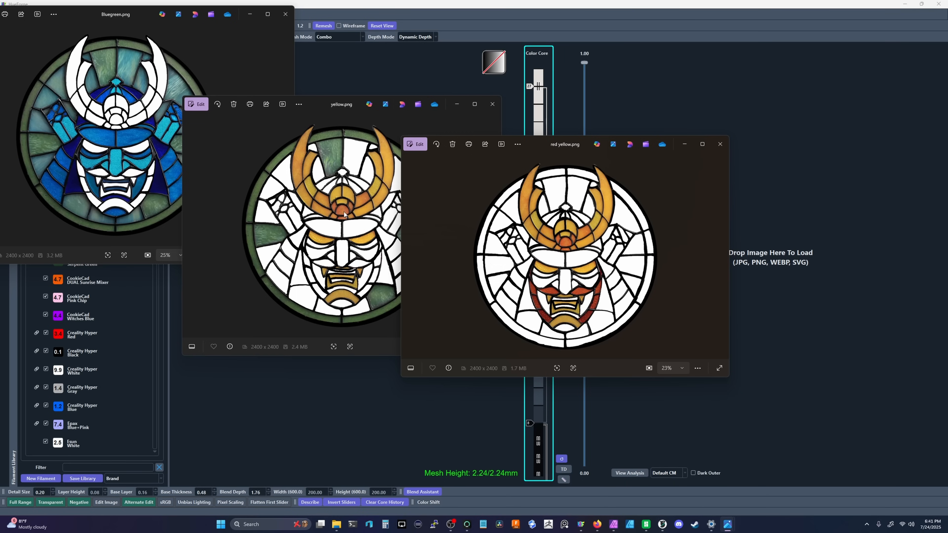
pyautogui.moveTo(300, 155)
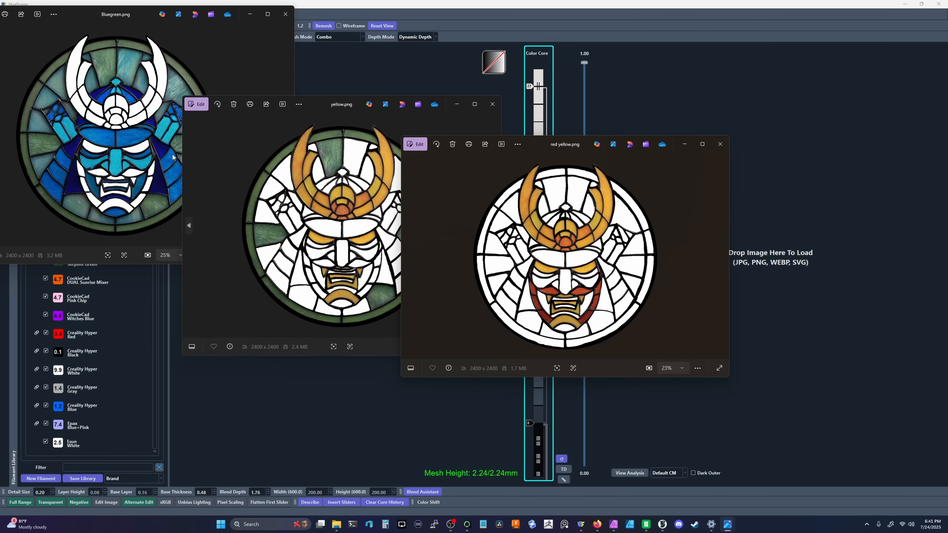
pyautogui.moveTo(161, 68)
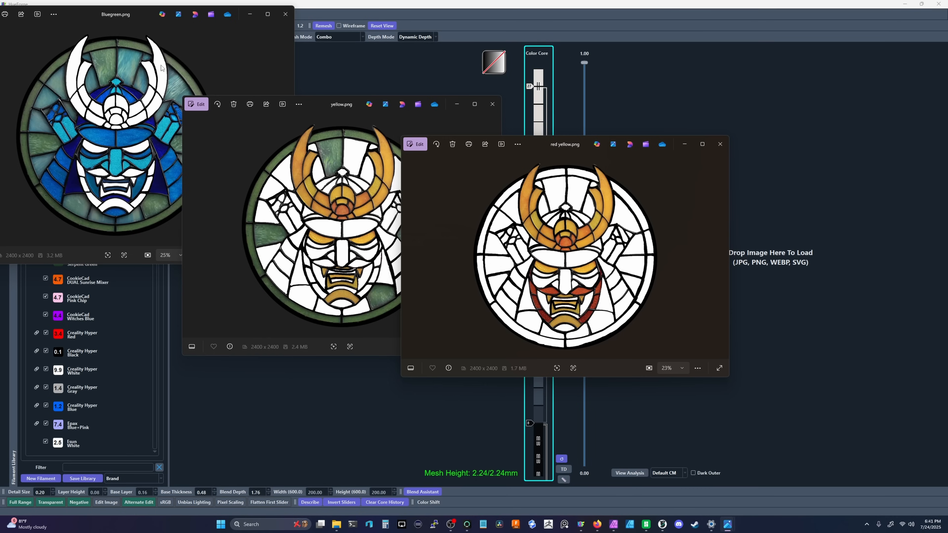
pyautogui.moveTo(102, 63)
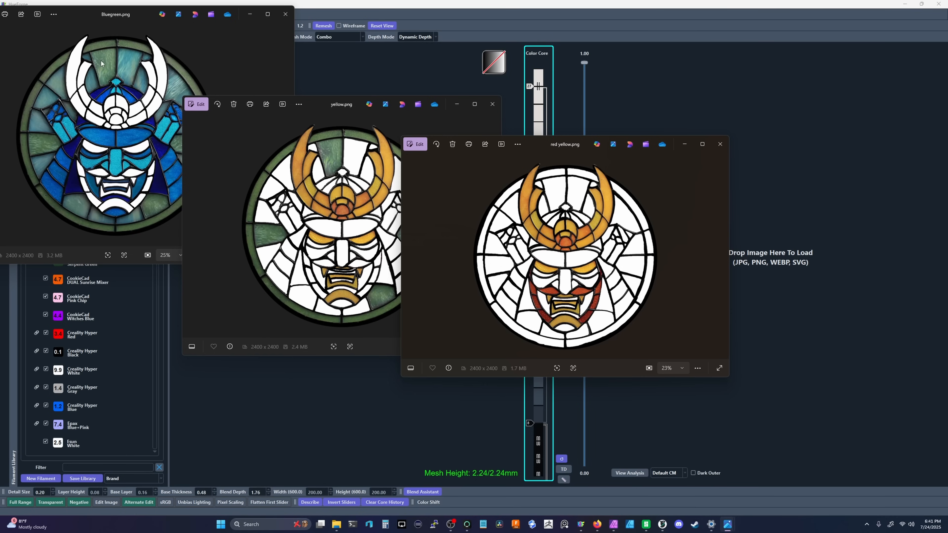
pyautogui.moveTo(145, 197)
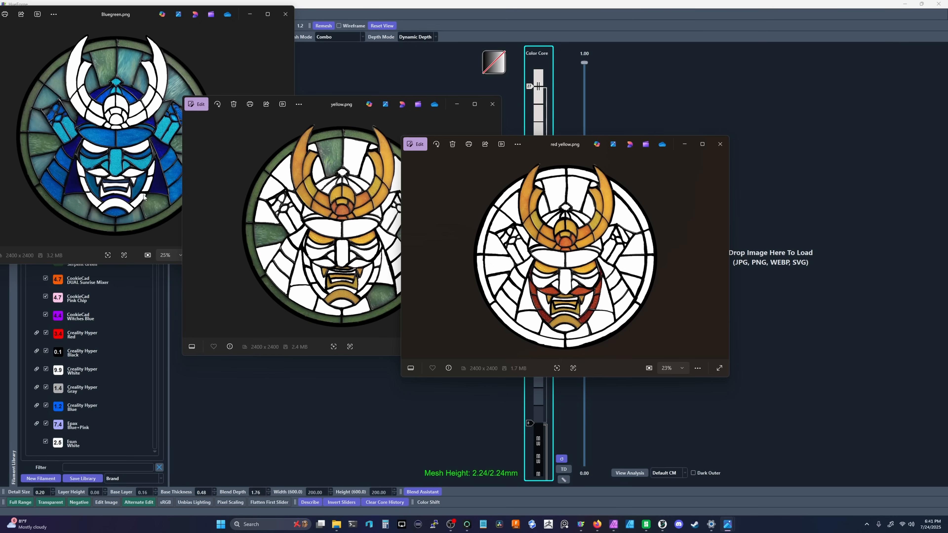
pyautogui.moveTo(281, 167)
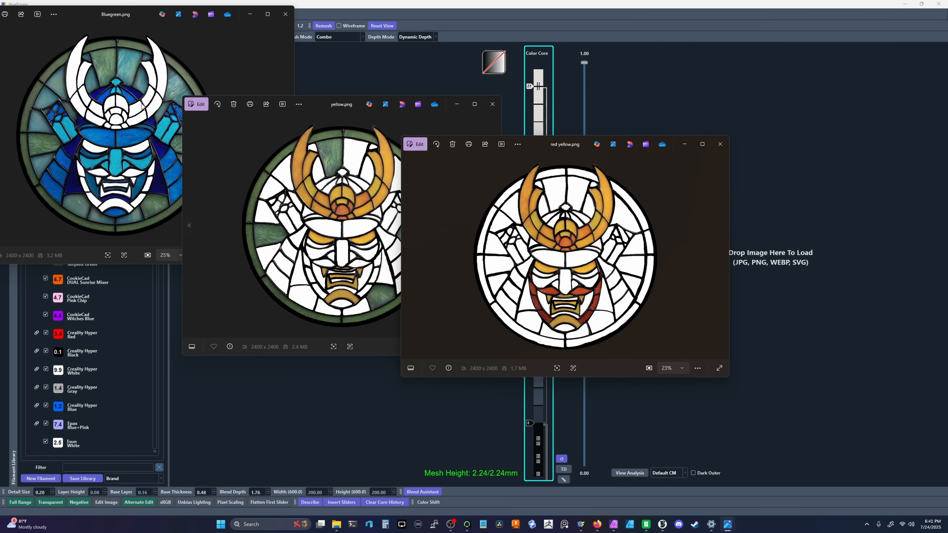
pyautogui.moveTo(555, 333)
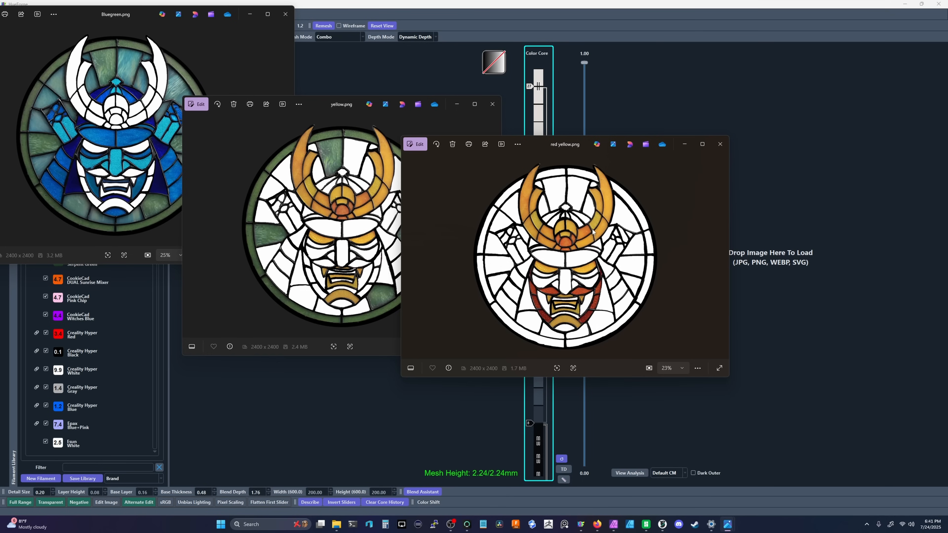
pyautogui.moveTo(533, 287)
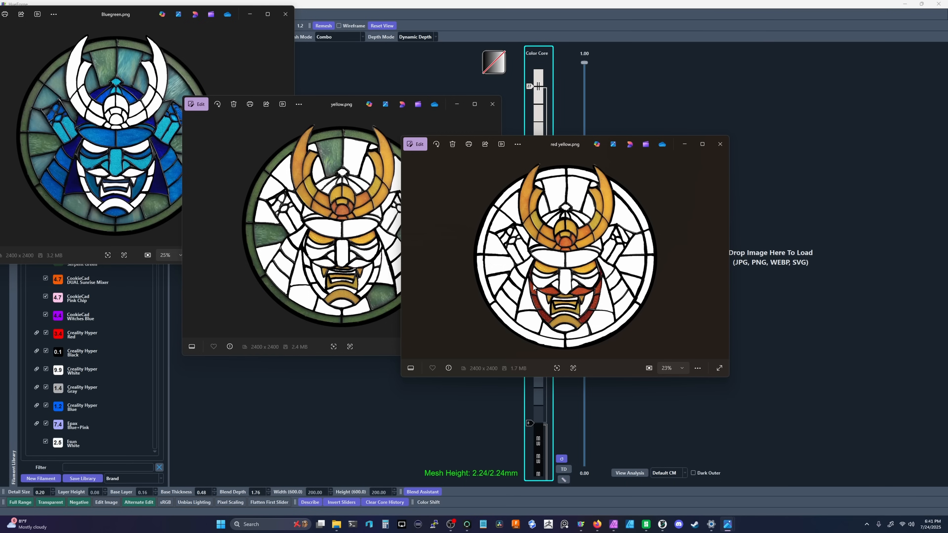
pyautogui.moveTo(291, 149)
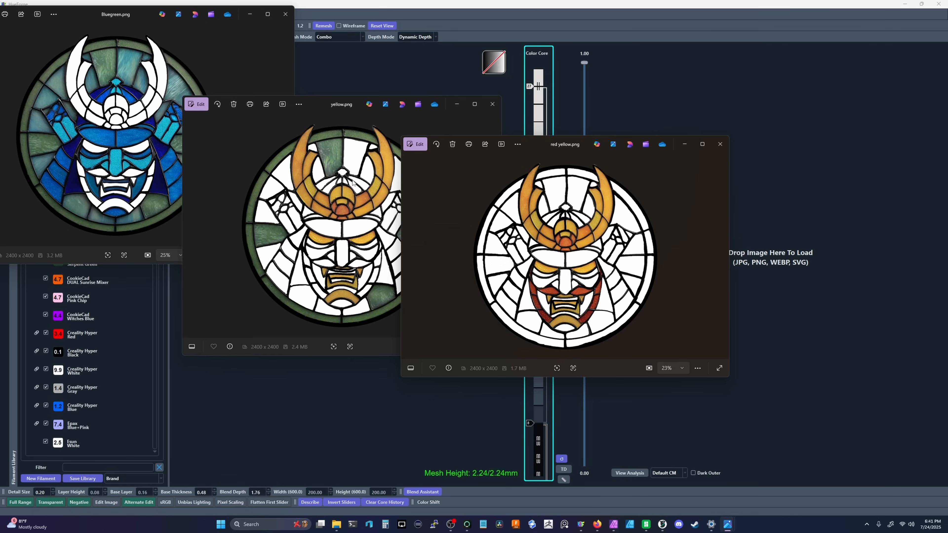
pyautogui.moveTo(336, 202)
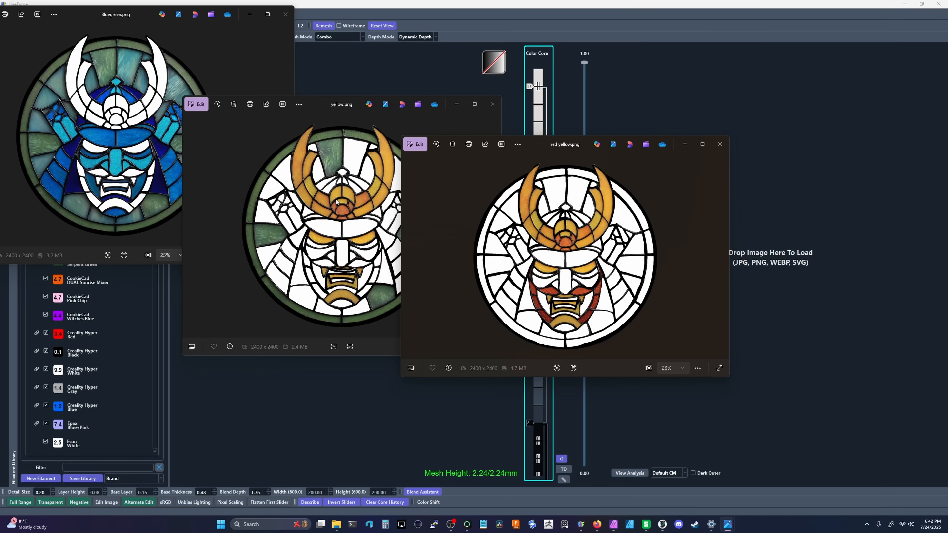
pyautogui.moveTo(463, 229)
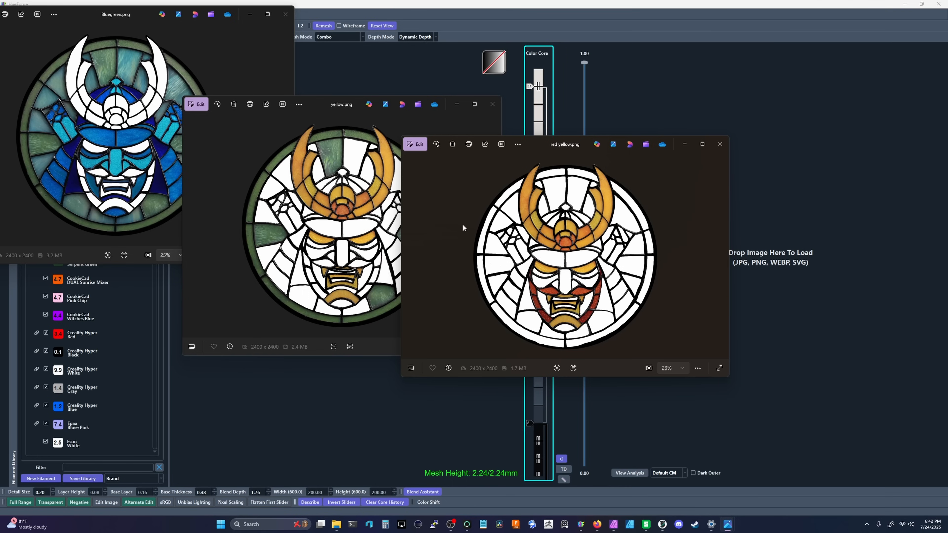
pyautogui.moveTo(252, 218)
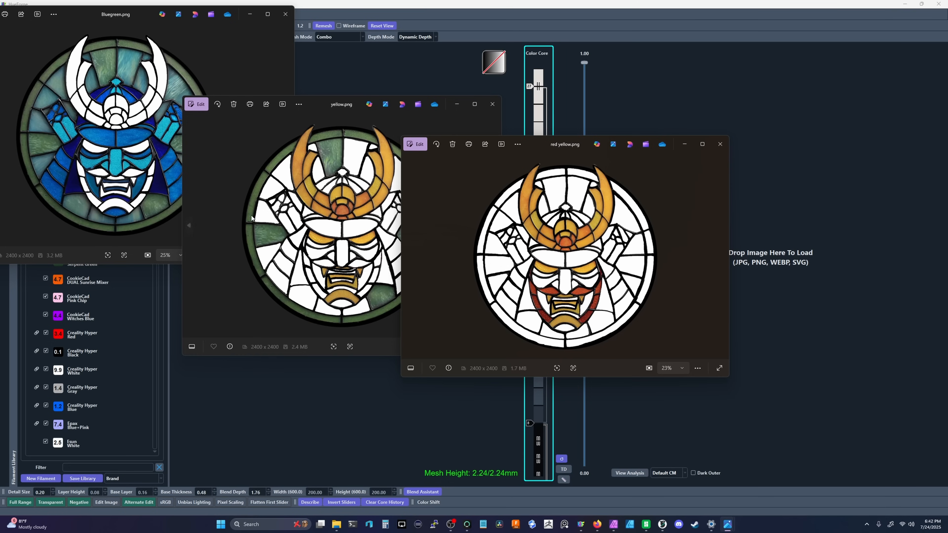
pyautogui.moveTo(523, 289)
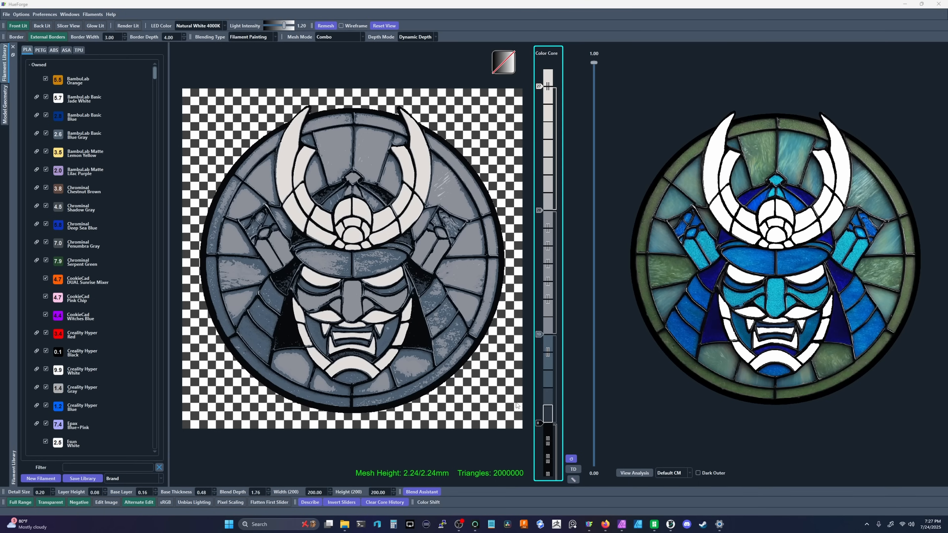
pyautogui.moveTo(659, 415)
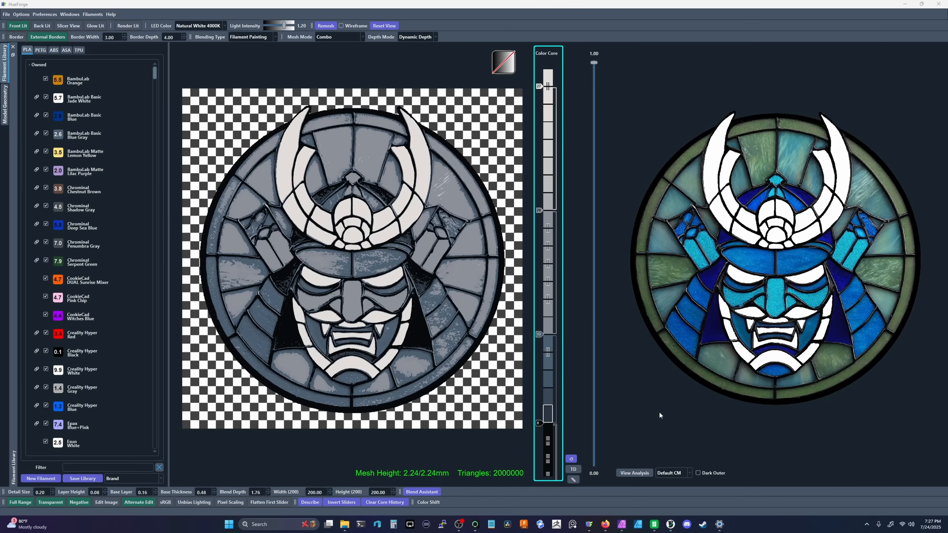
pyautogui.moveTo(658, 416)
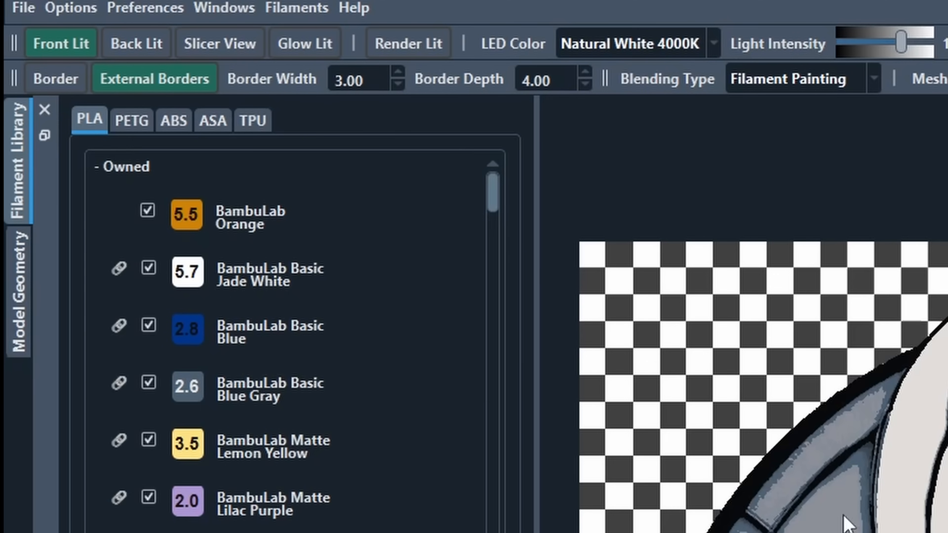
# - Switch the preview LED colour to Cold White 6500K
pyautogui.click(136, 43)
pyautogui.write('natu')
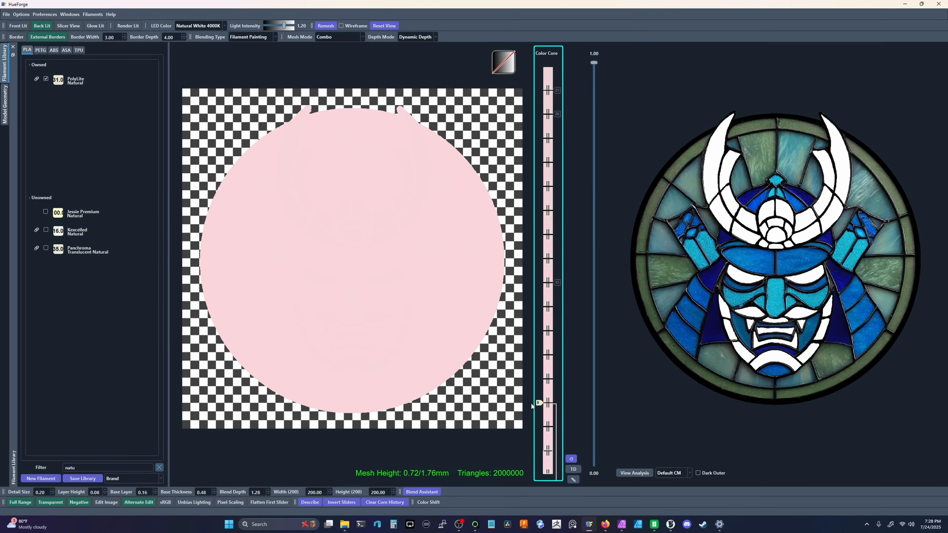
pyautogui.click(200, 25)
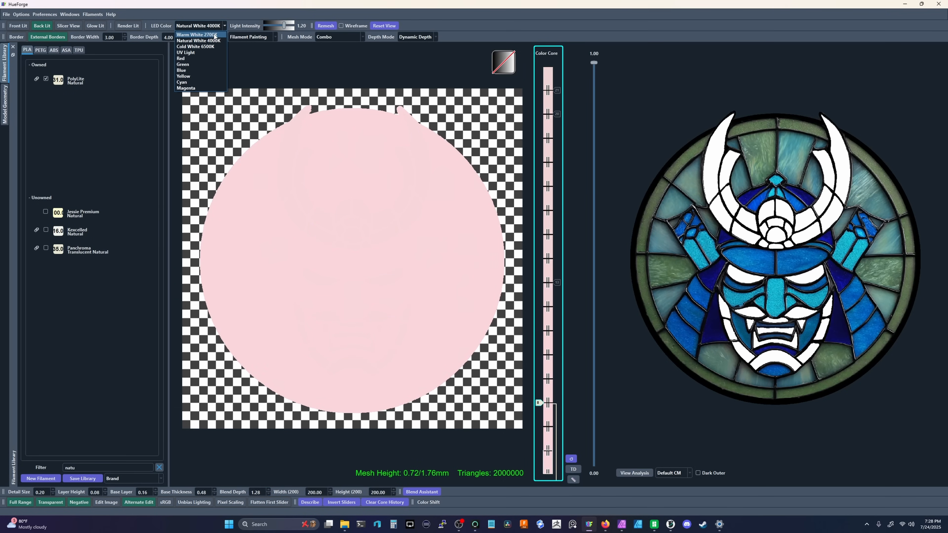
pyautogui.click(194, 46)
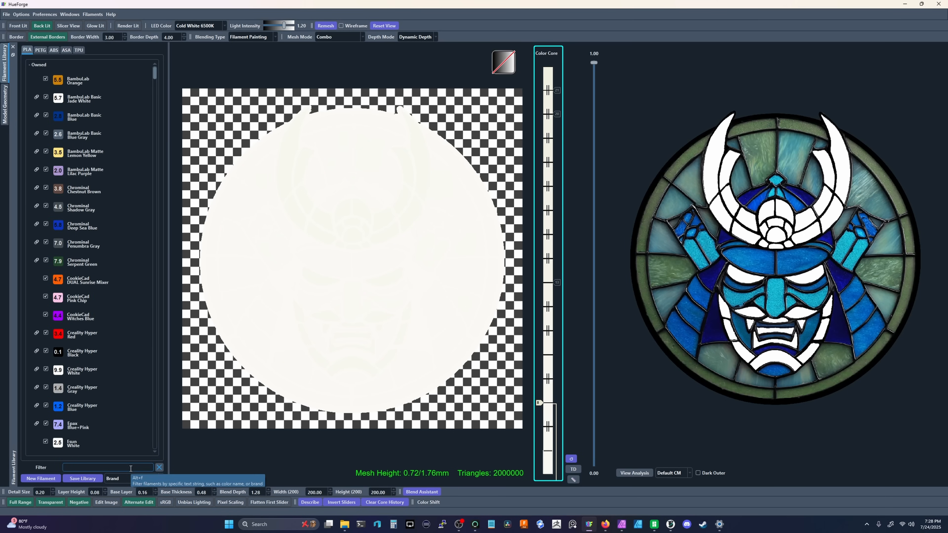
# - Filter the filament library to 'blue' and view the disc from above
pyautogui.write('b')
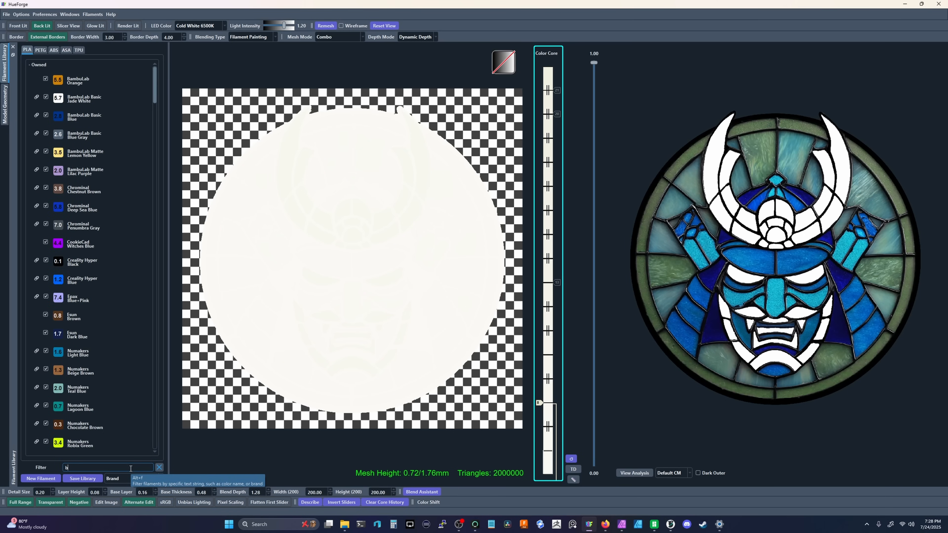
pyautogui.write('lue')
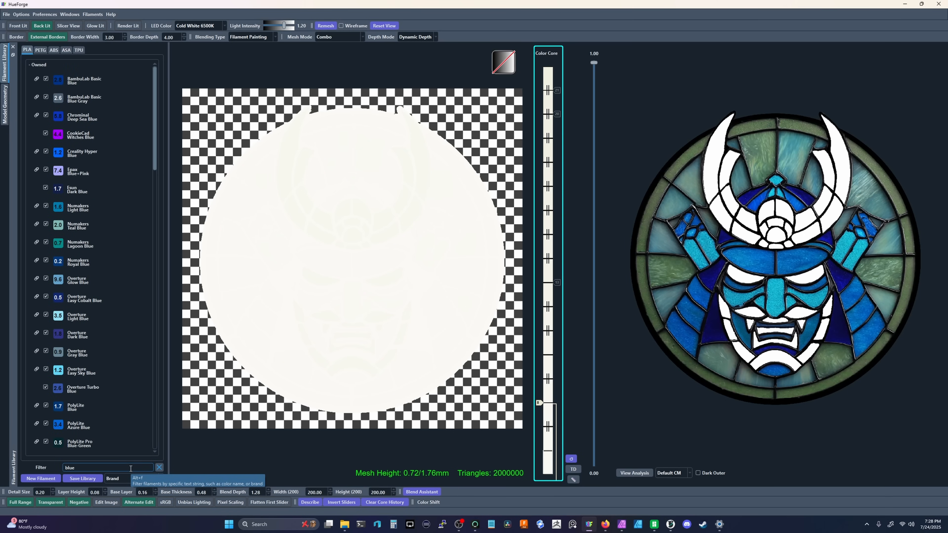
pyautogui.moveTo(494, 393)
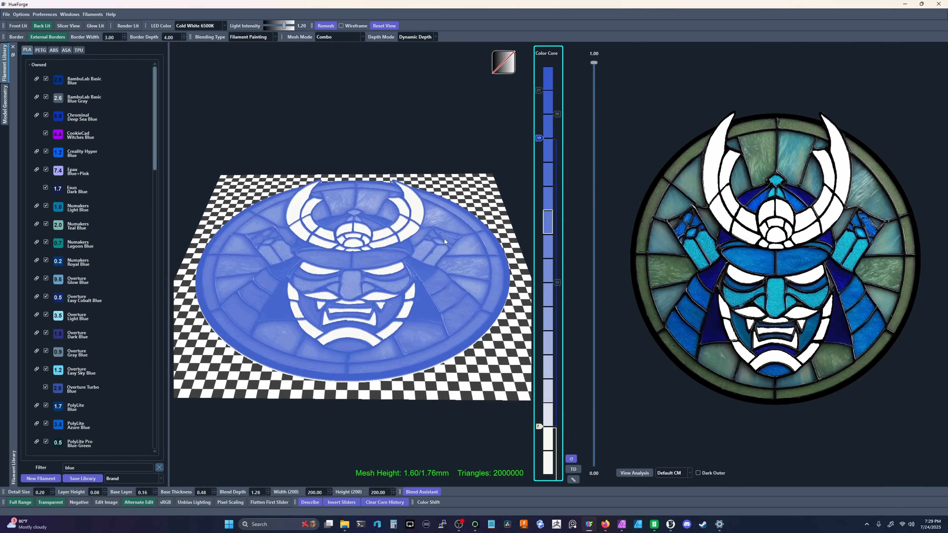
pyautogui.moveTo(363, 242); pyautogui.dragTo(356, 181)
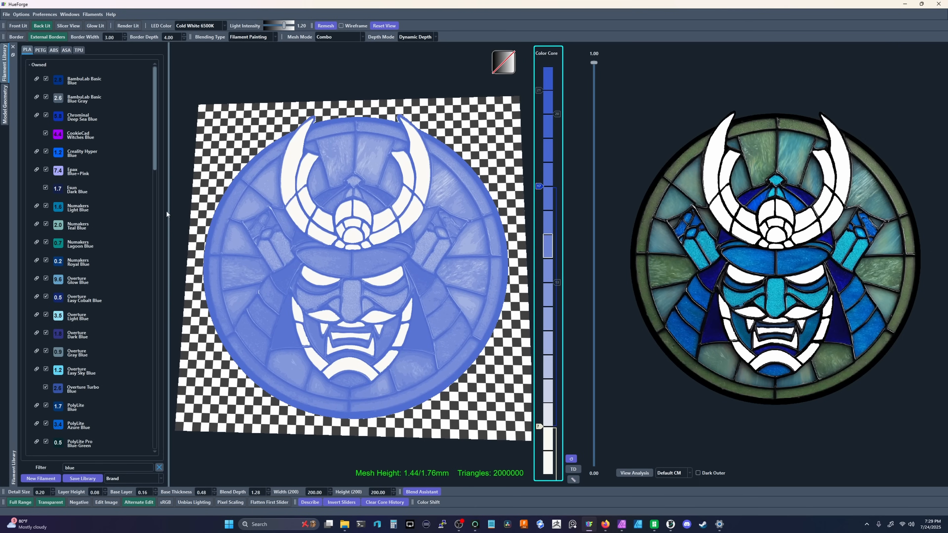
pyautogui.moveTo(100, 163)
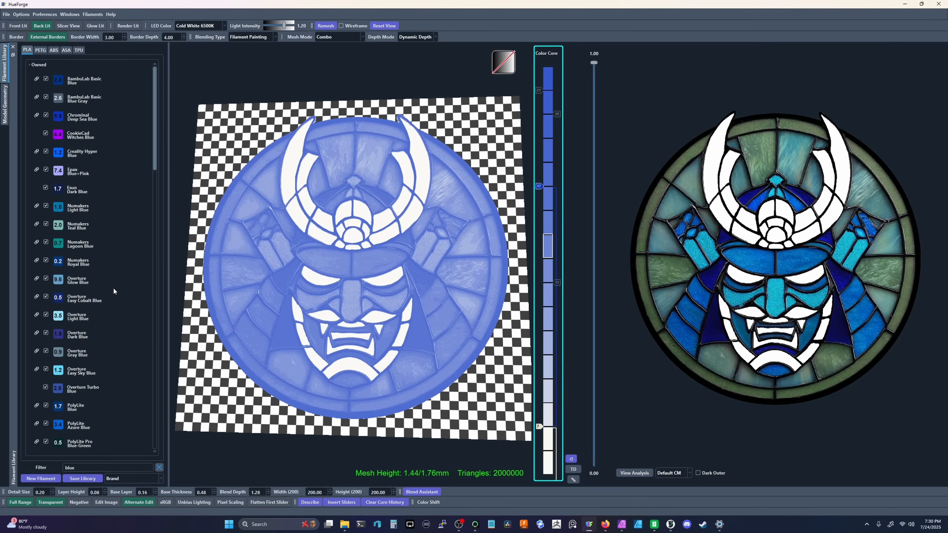
pyautogui.moveTo(103, 212)
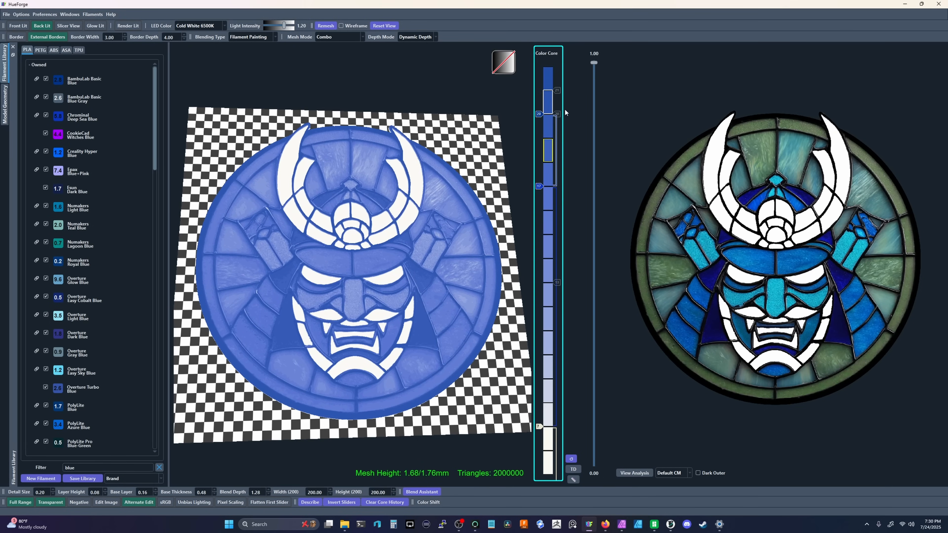
# - Drag the swap sliders to place the dark and light blue colour changes over the pale base
pyautogui.moveTo(546, 97); pyautogui.dragTo(546, 103)
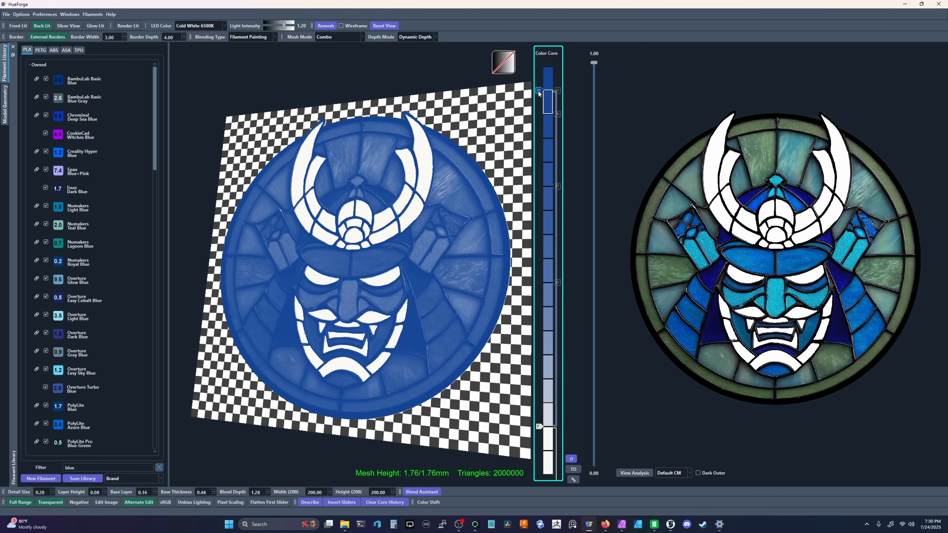
pyautogui.moveTo(546, 94); pyautogui.dragTo(546, 235)
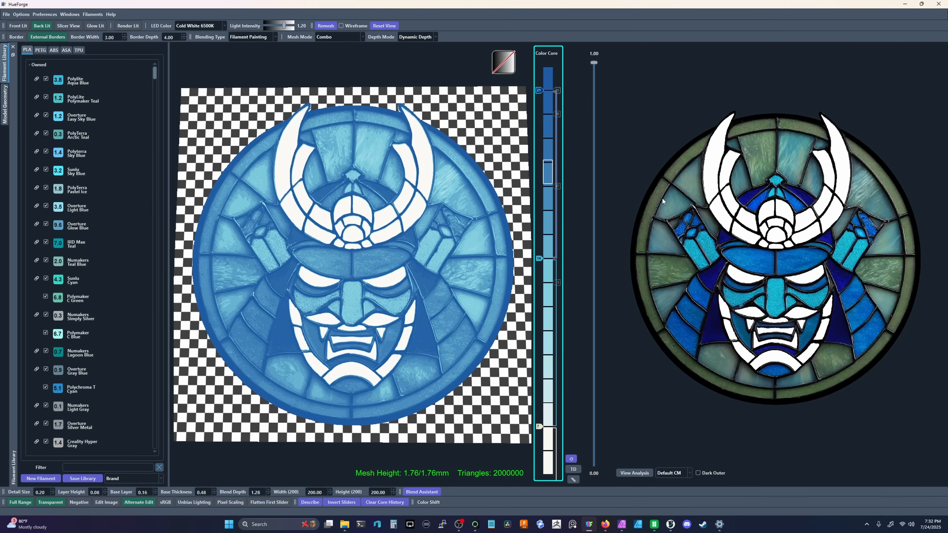
pyautogui.moveTo(663, 208)
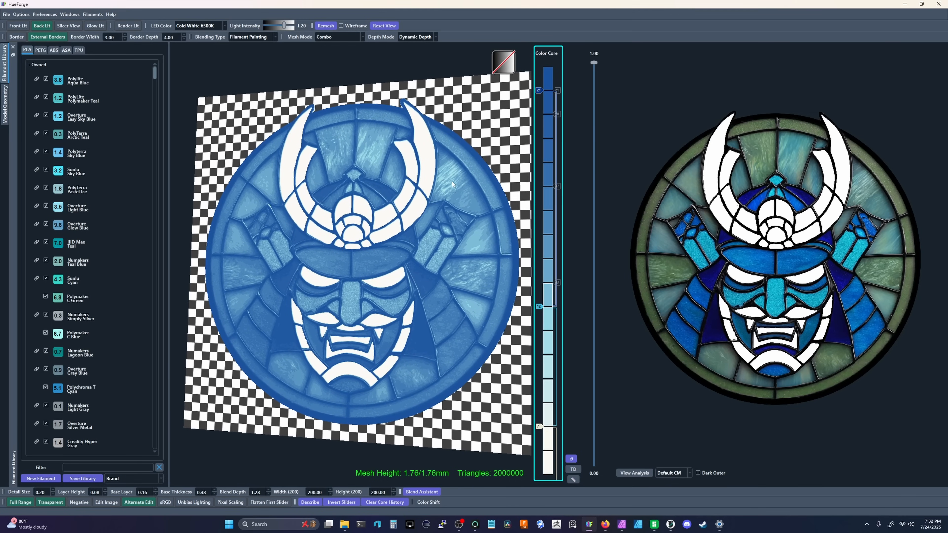
pyautogui.moveTo(450, 184); pyautogui.dragTo(499, 259)
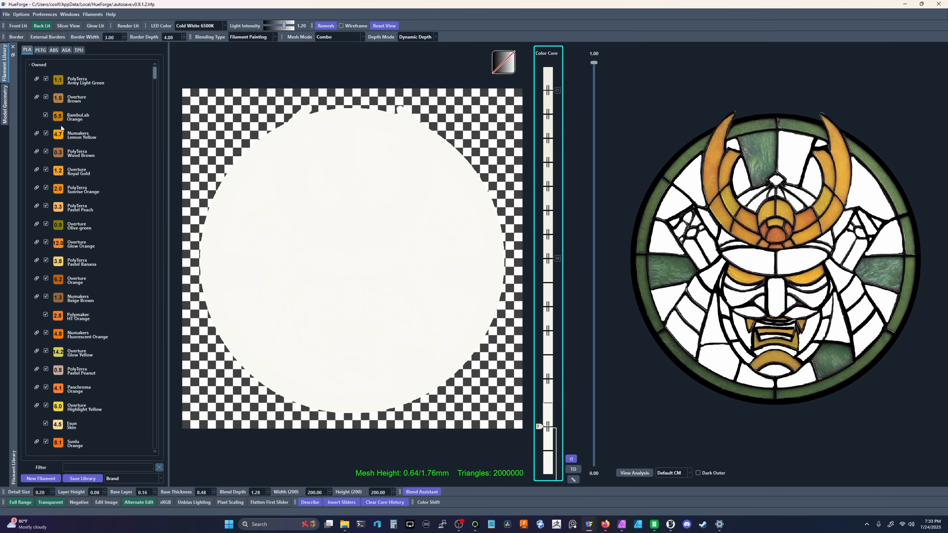
pyautogui.moveTo(83, 220)
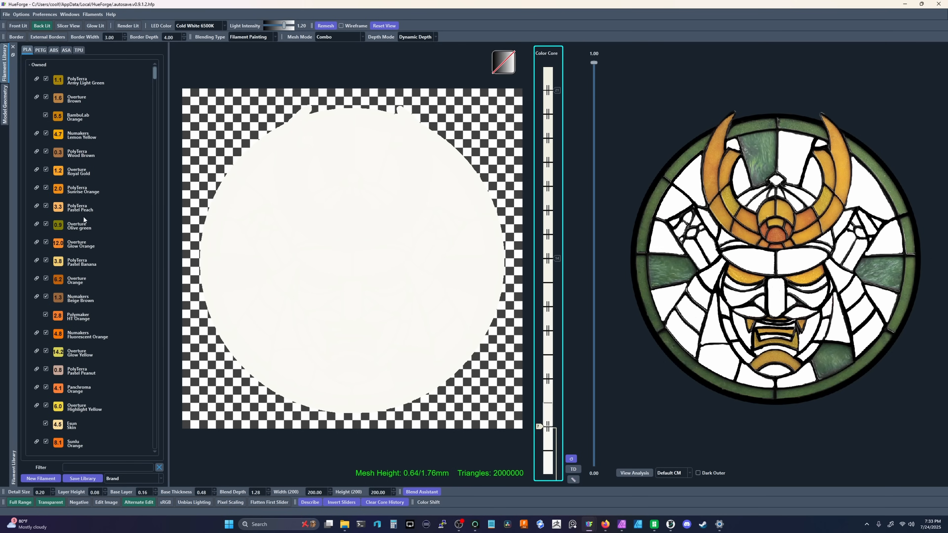
pyautogui.moveTo(83, 220)
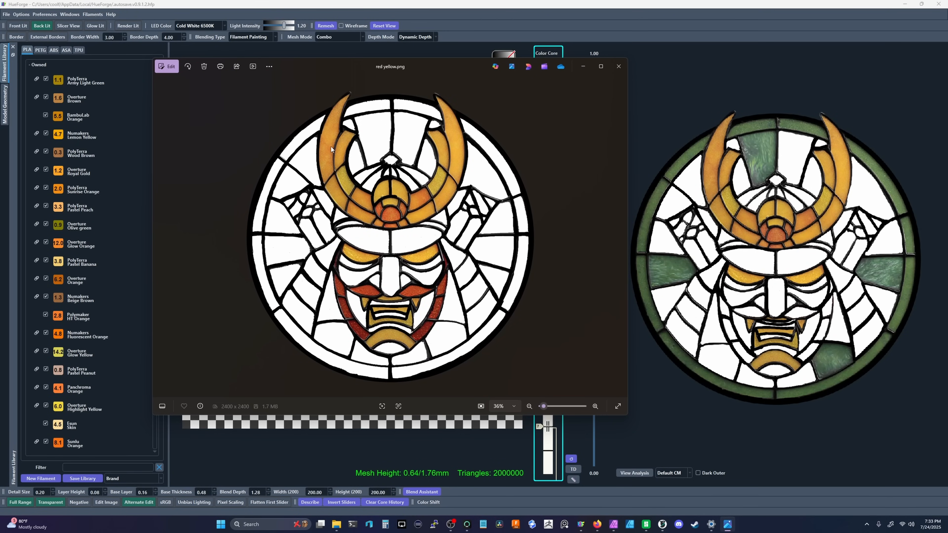
pyautogui.moveTo(399, 268)
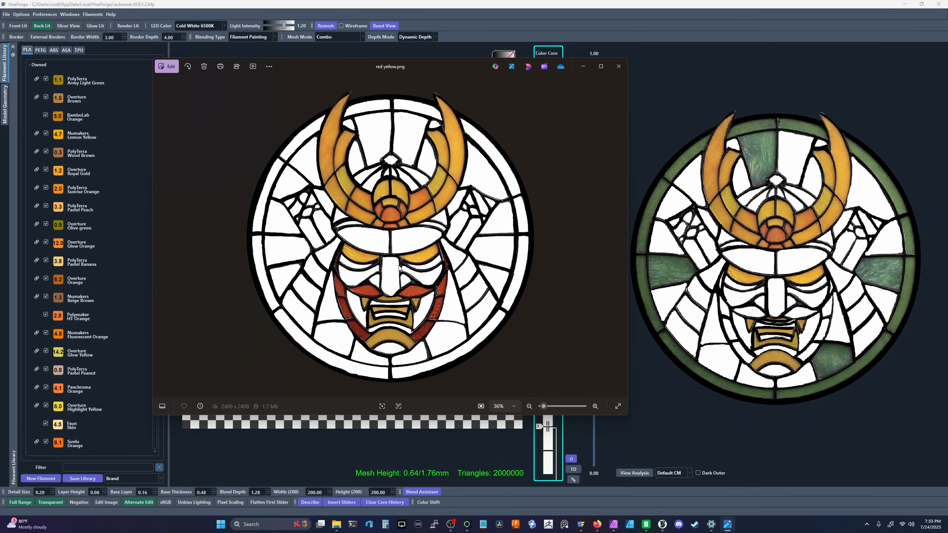
pyautogui.moveTo(416, 258)
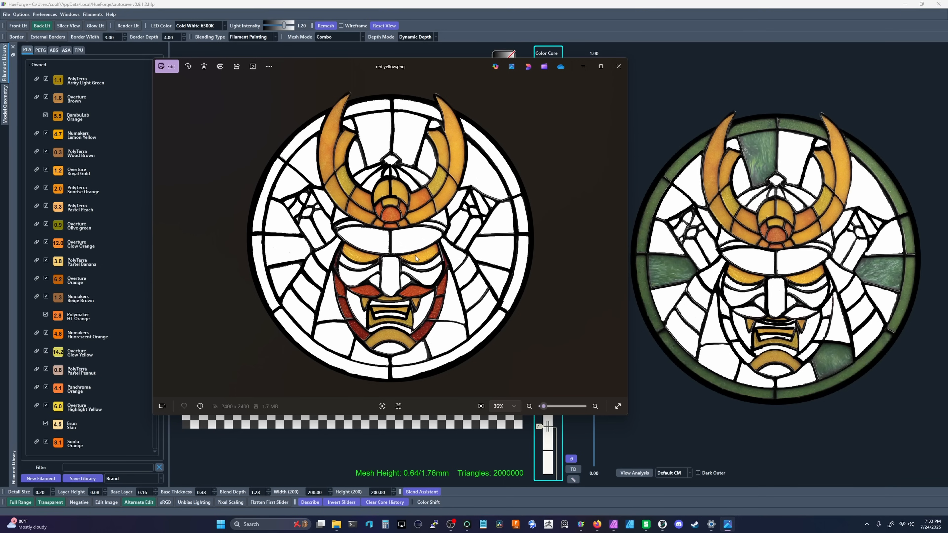
pyautogui.moveTo(637, 270)
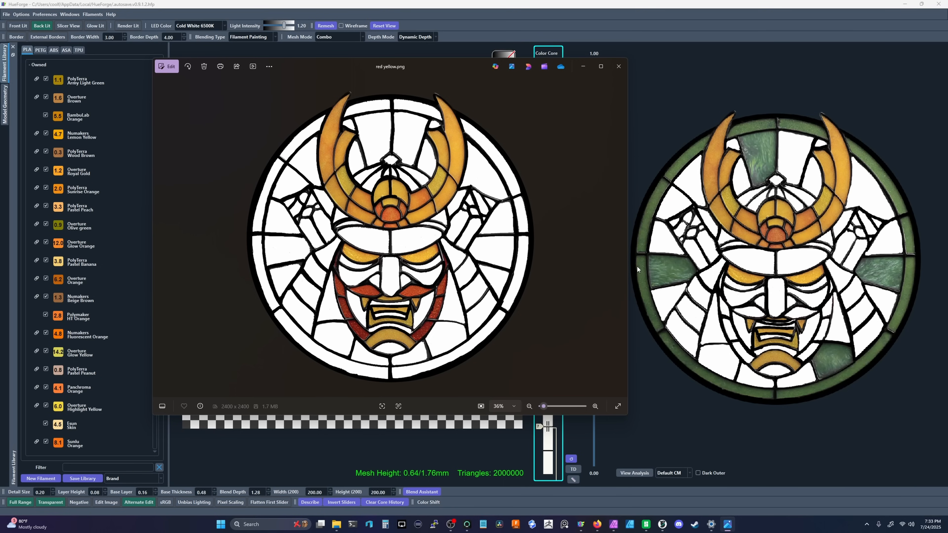
pyautogui.moveTo(668, 180)
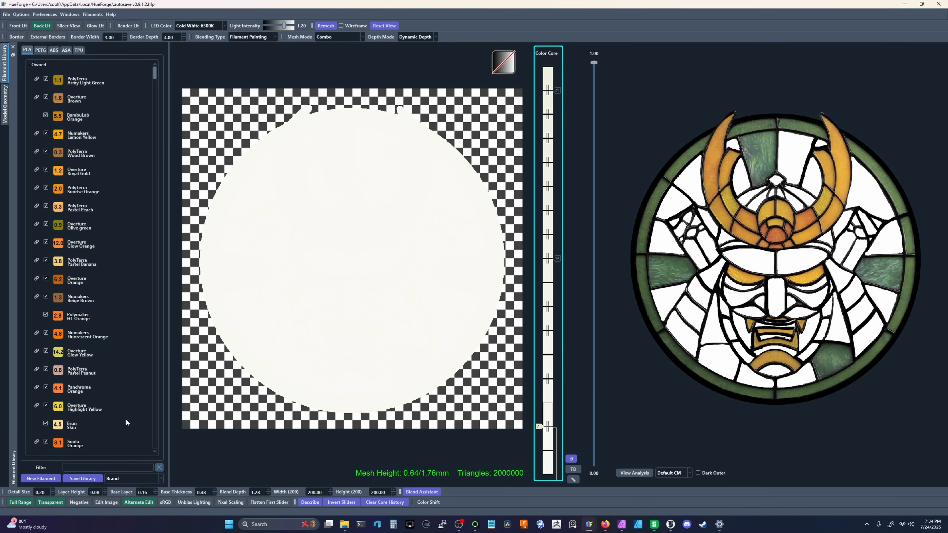
# - Filter the library with 'yello' and inspect the yellow layers over the pale base
pyautogui.write('yello')
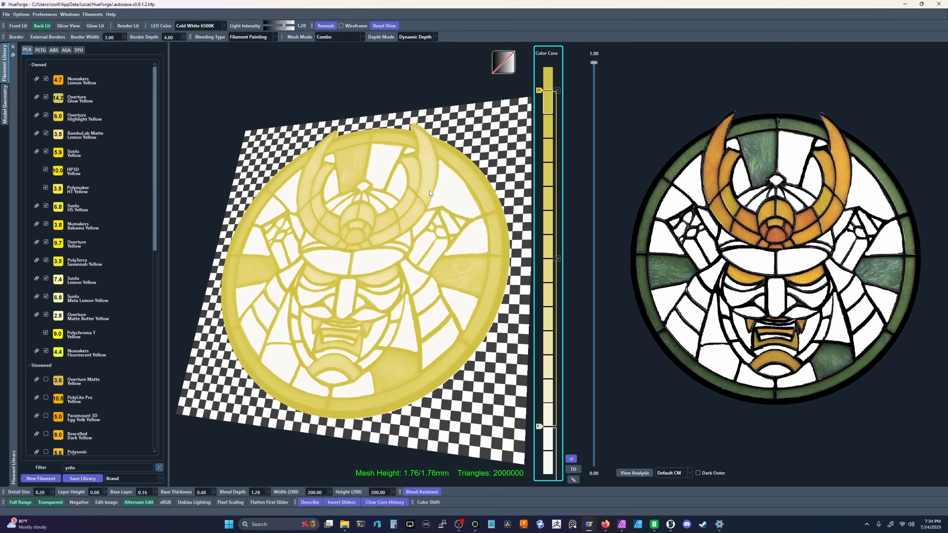
pyautogui.moveTo(429, 193); pyautogui.dragTo(428, 272)
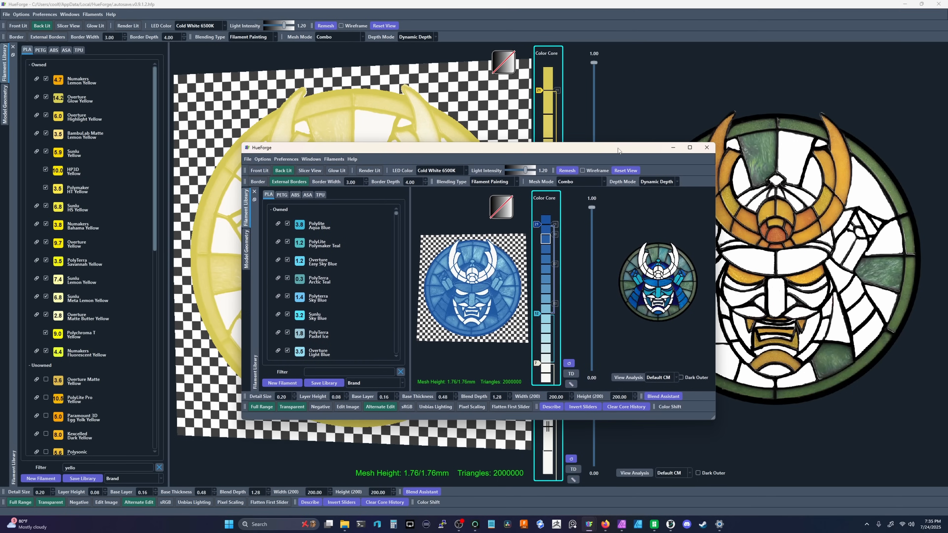
# - Set Blend Depth to 0.72 in the yellow and blue projects for a 1.20 mm mesh height
pyautogui.click(705, 147)
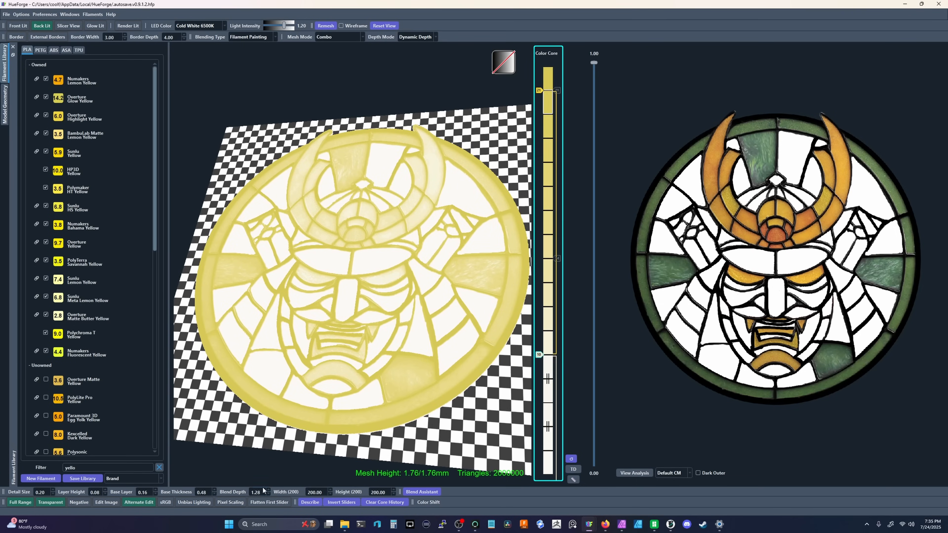
pyautogui.click(255, 492)
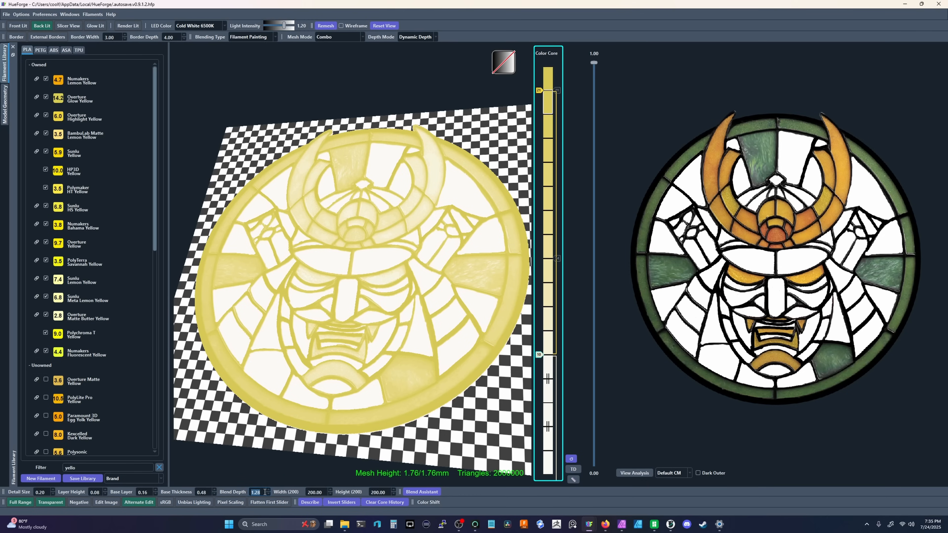
pyautogui.moveTo(424, 414)
pyautogui.write('0.72')
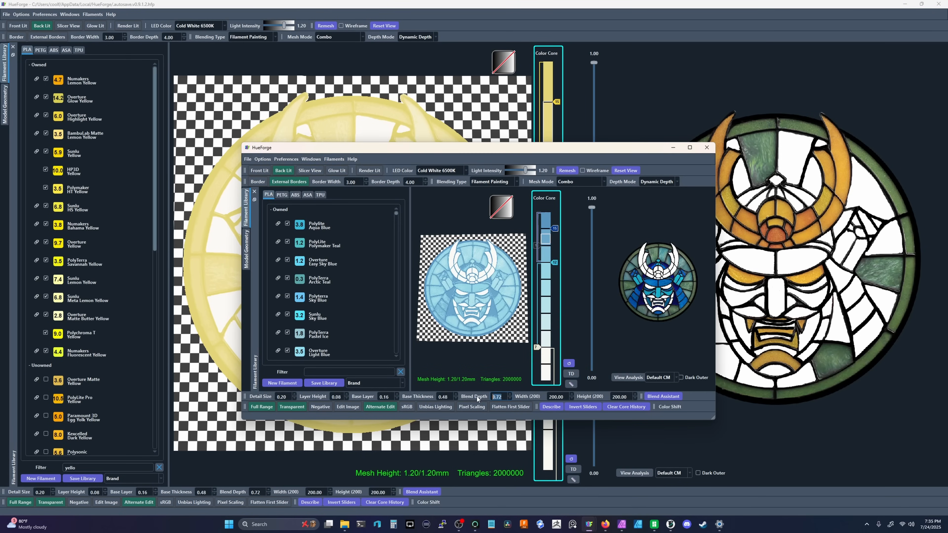
pyautogui.moveTo(555, 263); pyautogui.dragTo(555, 314)
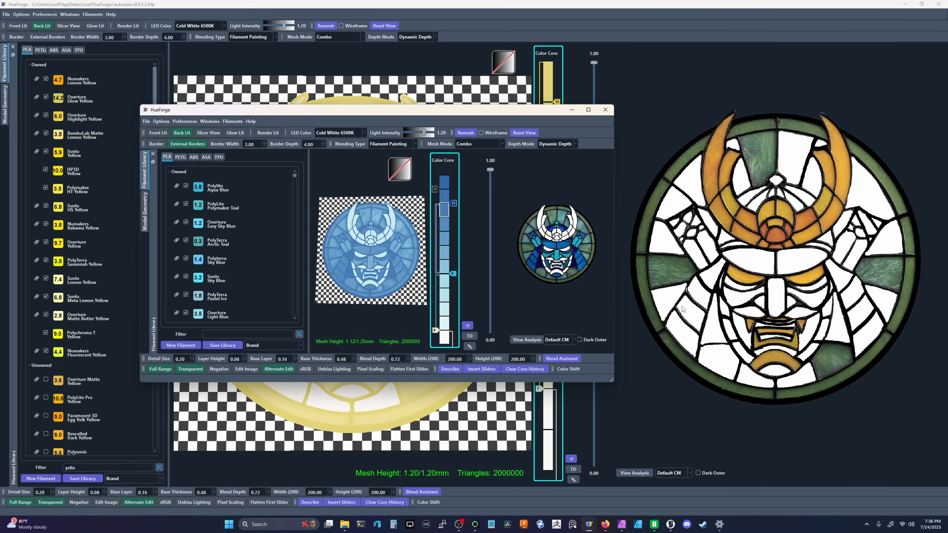
pyautogui.moveTo(518, 296)
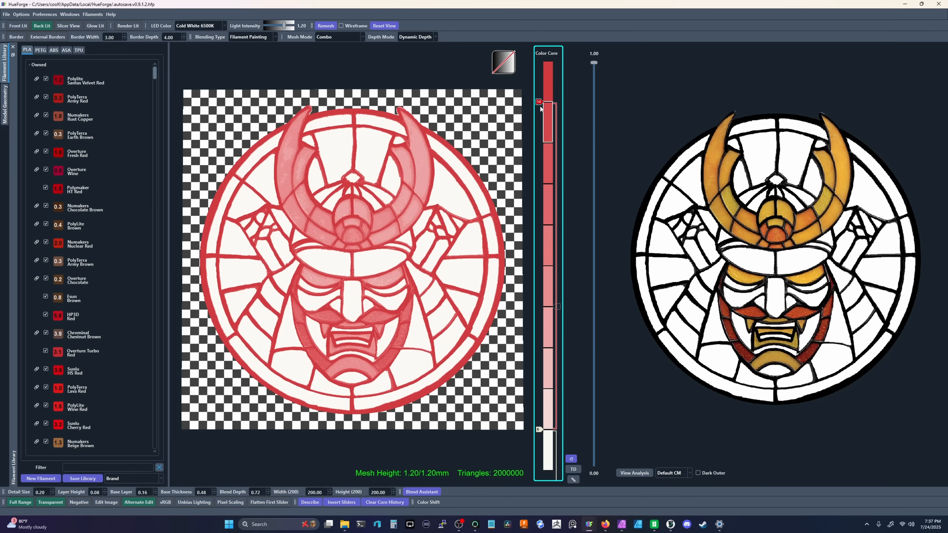
# - Filter the filament library with 'bl' in the red project
pyautogui.write('bl')
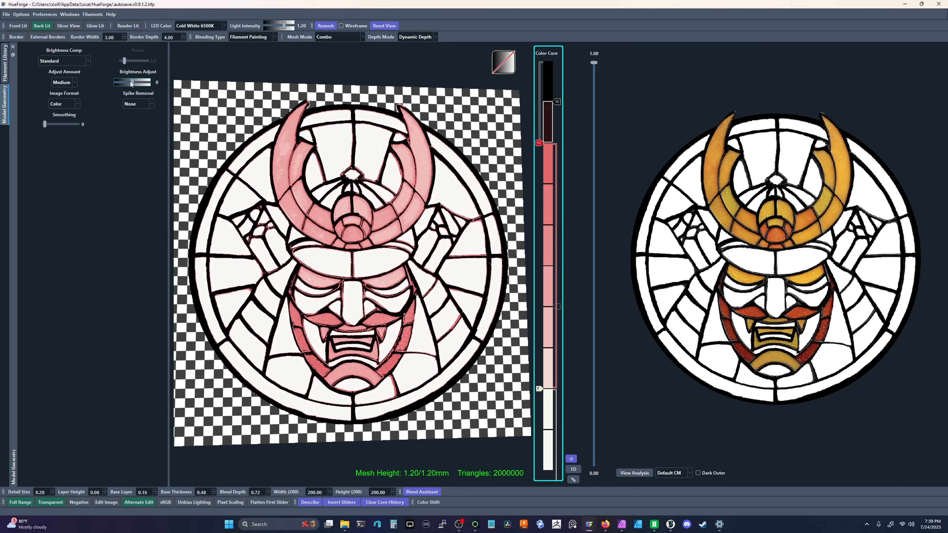
# - Nudge Brightness Adjust until it settles at about 0.02
pyautogui.moveTo(130, 83); pyautogui.dragTo(124, 83)
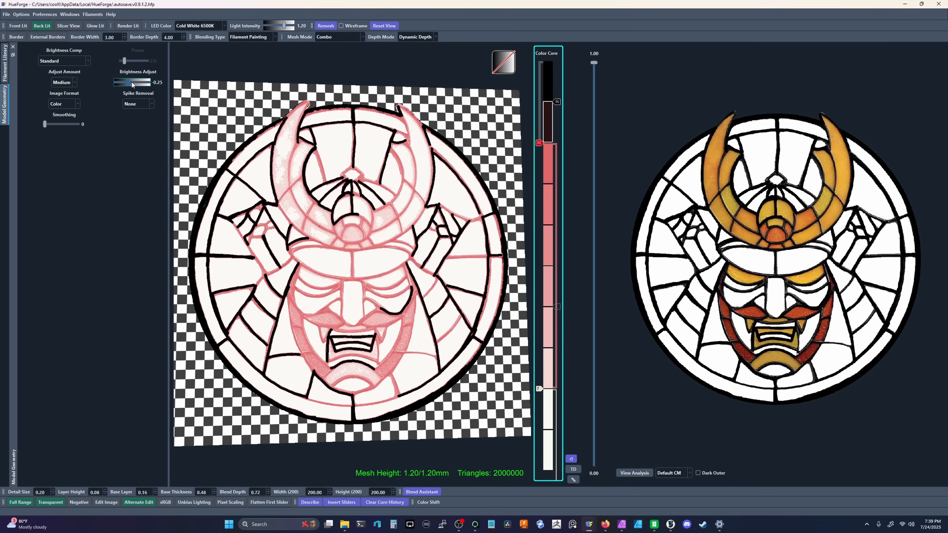
pyautogui.moveTo(124, 83); pyautogui.dragTo(133, 83)
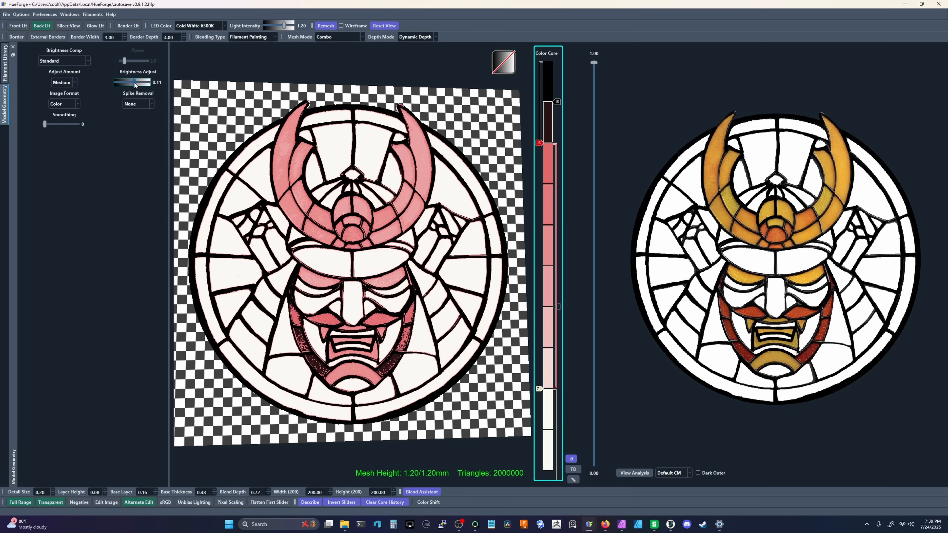
pyautogui.moveTo(133, 82); pyautogui.dragTo(121, 82)
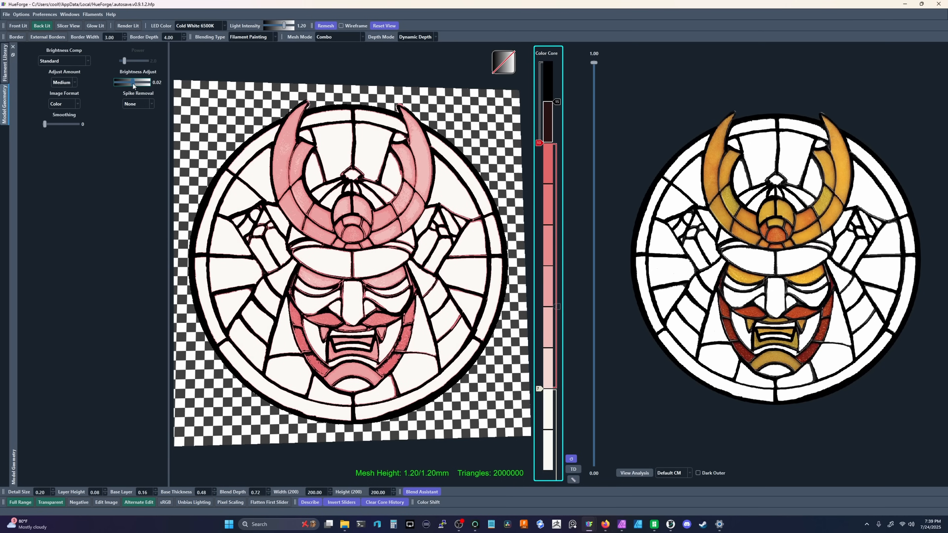